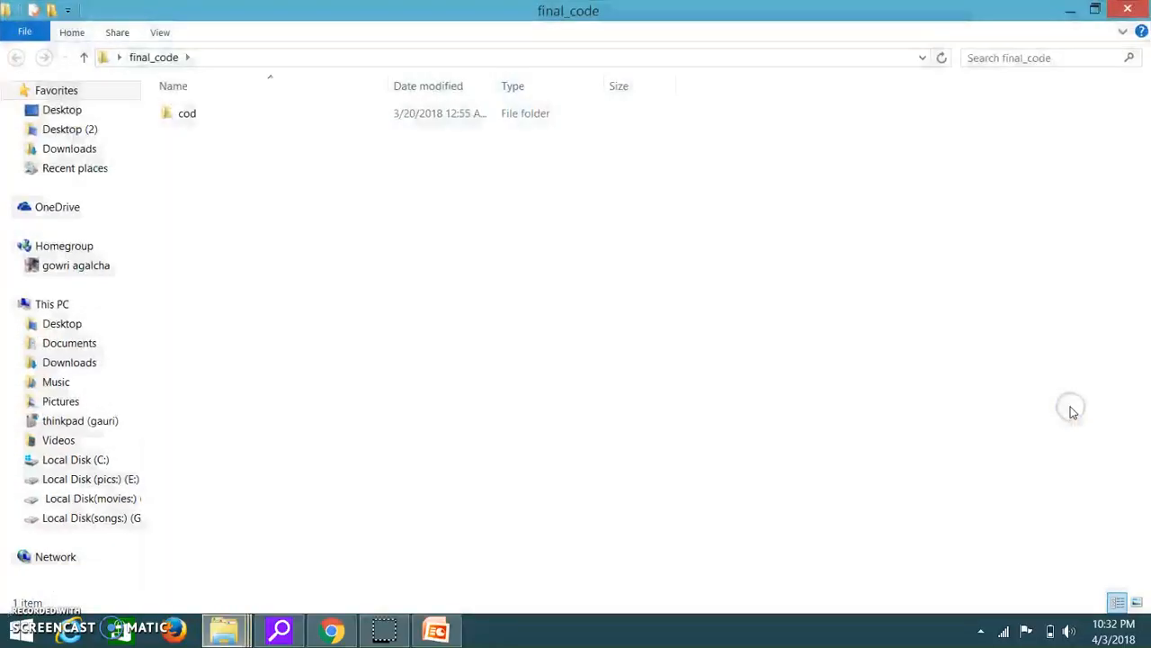
# Step: Navigate into final_code\cod\code, then minimize File Explorer to reveal the desktop
pyautogui.doubleClick(188, 111)
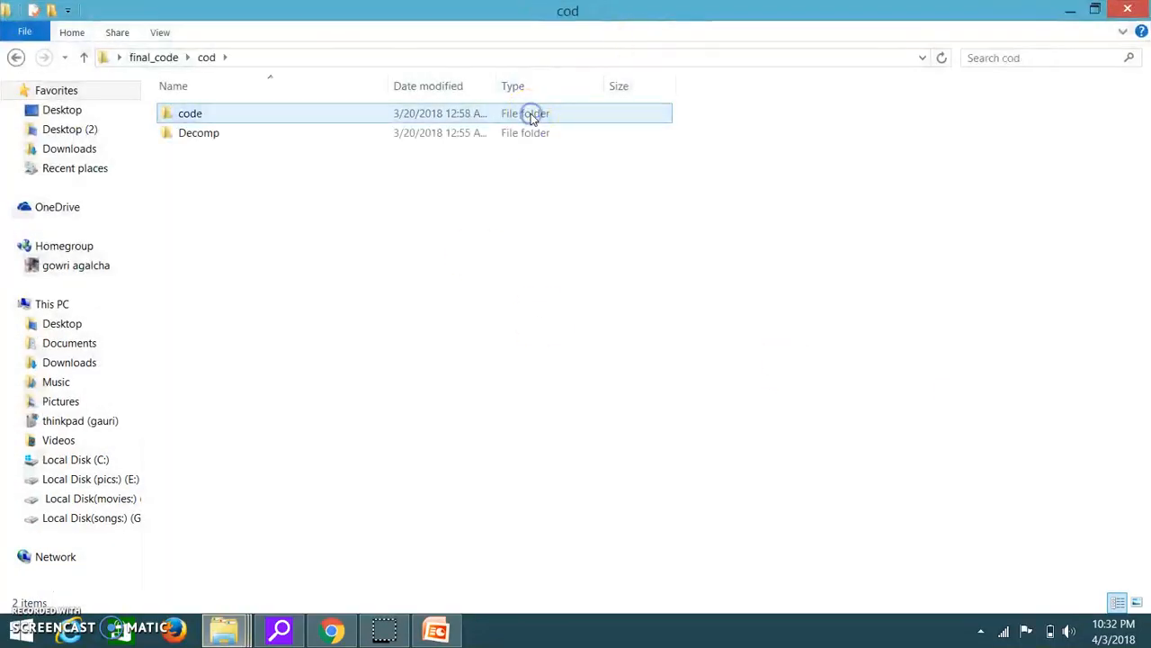
pyautogui.doubleClick(190, 112)
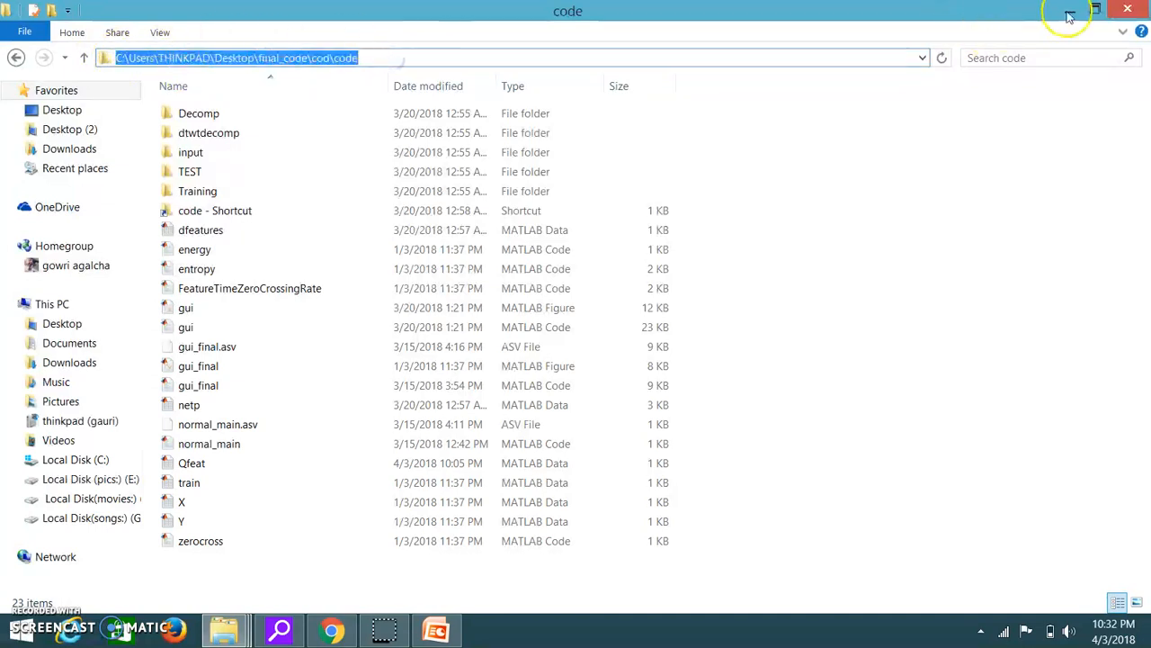
pyautogui.click(1126, 9)
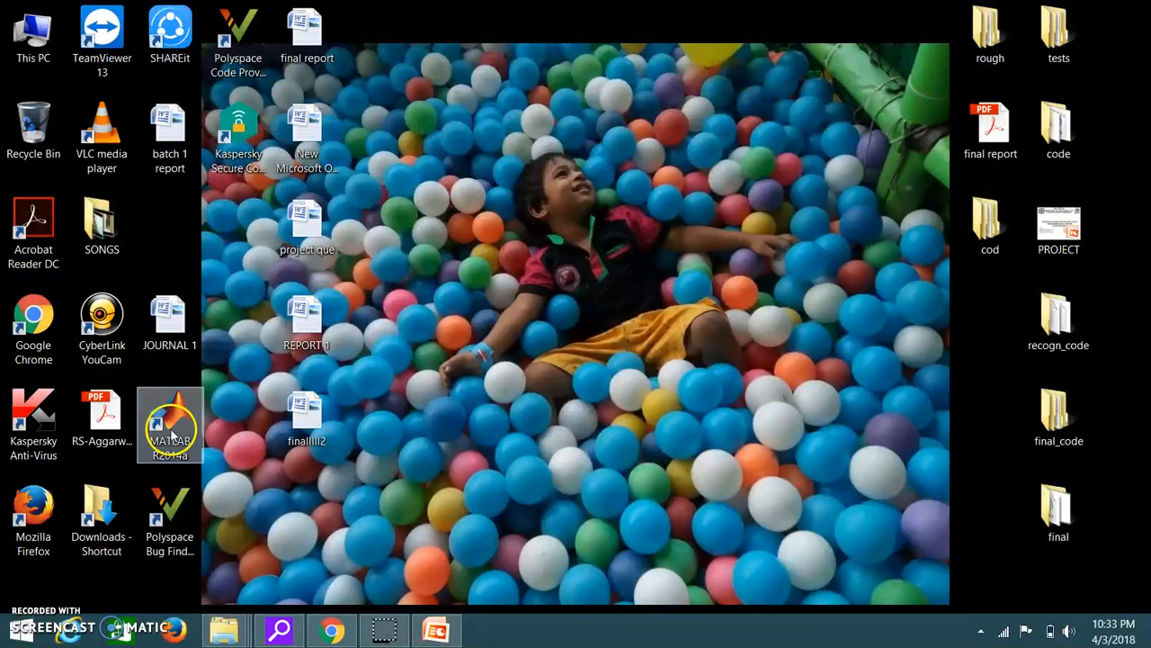
# Step: Launch MATLAB, focus gui.m in the Editor and run it
pyautogui.doubleClick(169, 423)
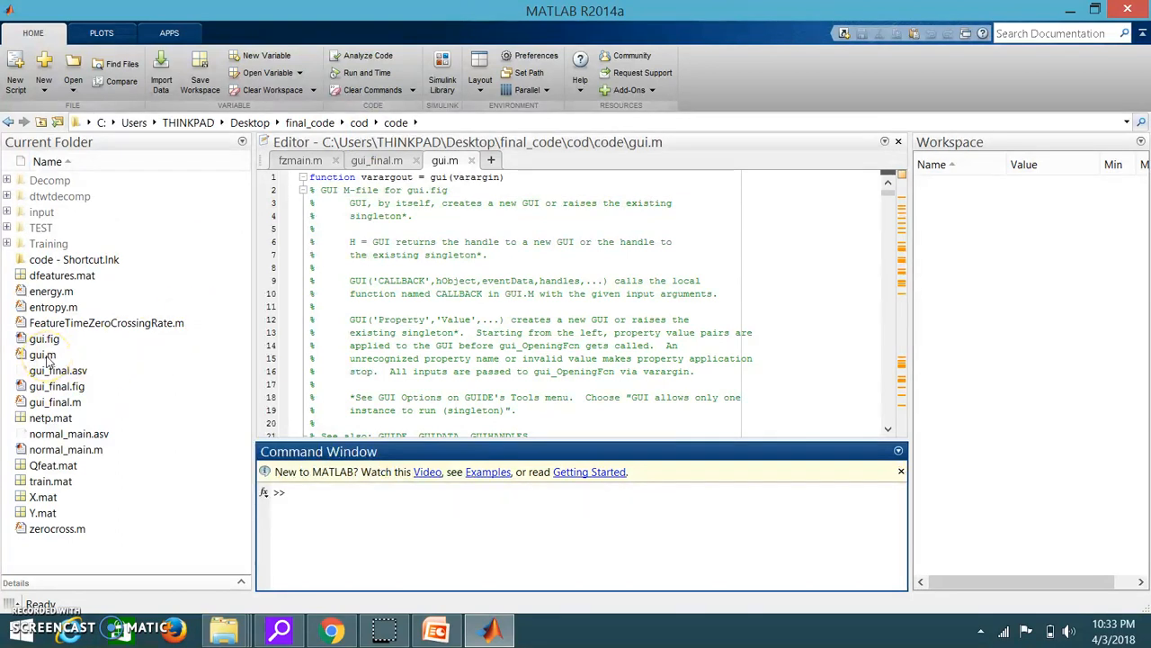
pyautogui.click(43, 353)
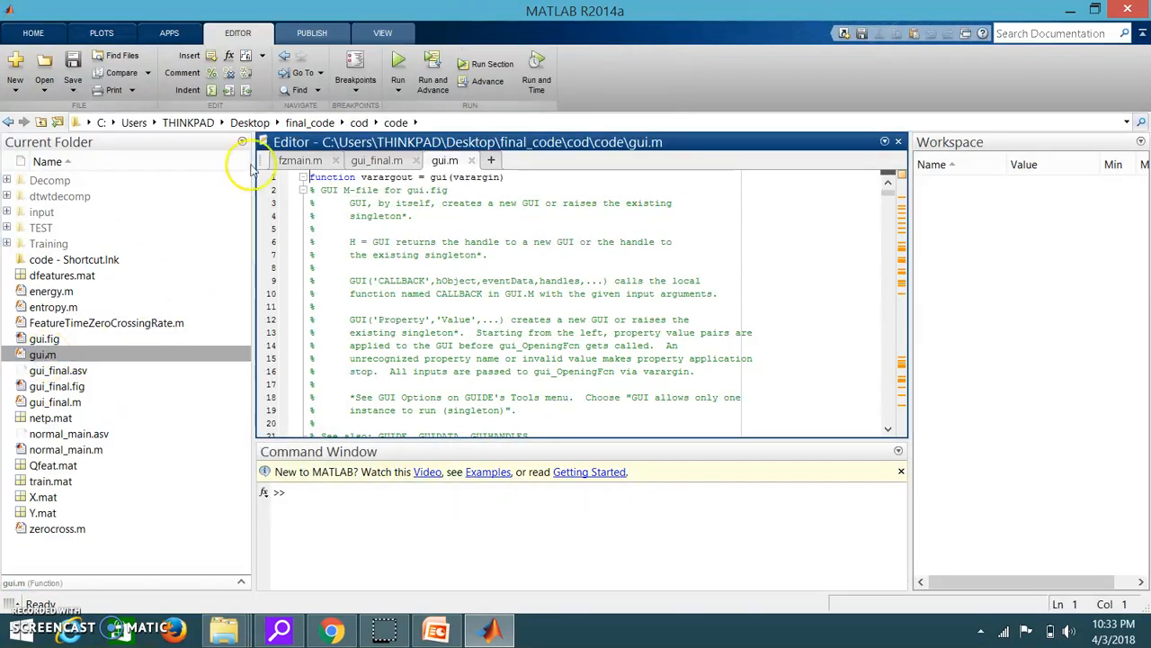
pyautogui.click(398, 65)
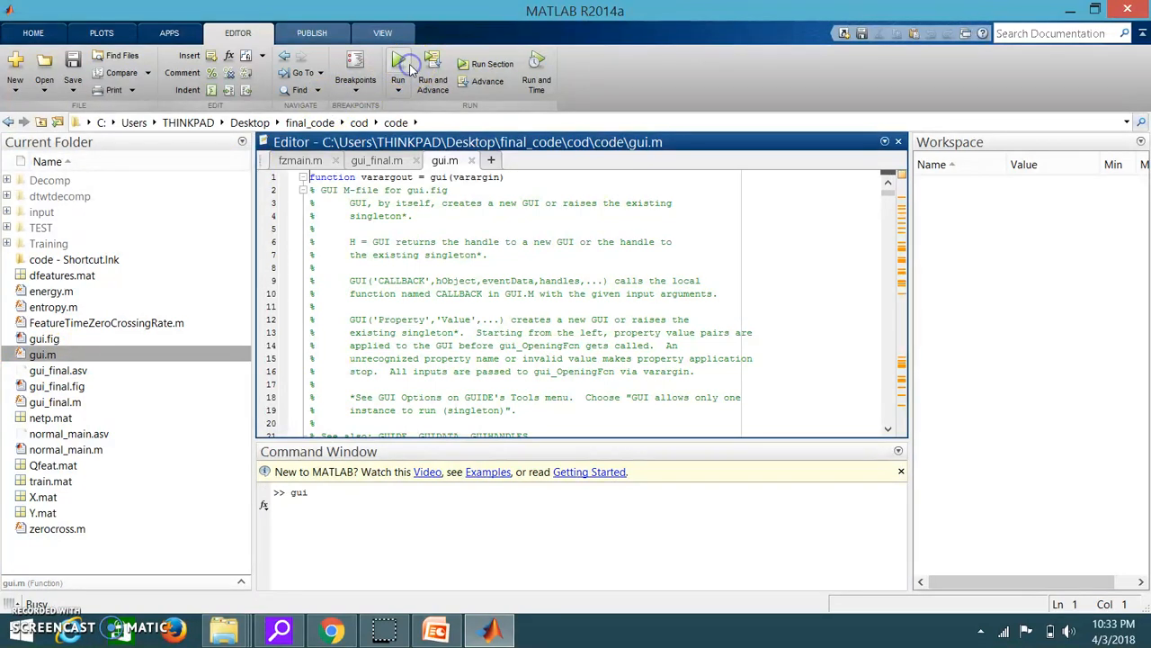
# Step: Browse from the gui window and load the hi1 recording as the input voice signal
pyautogui.click(398, 65)
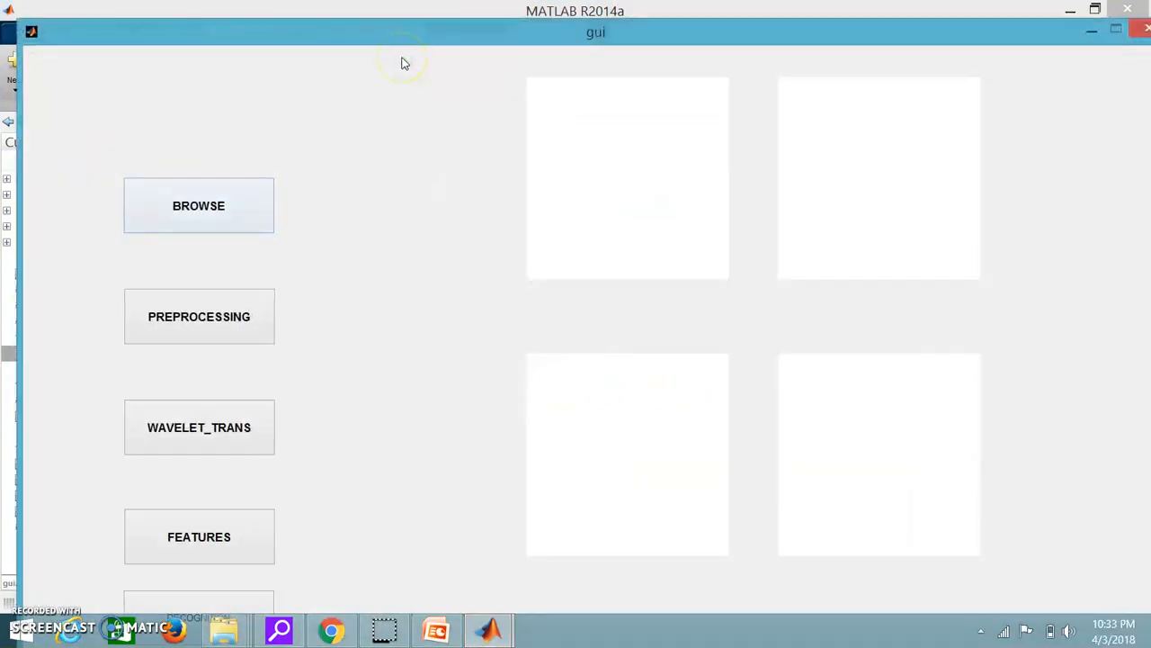
pyautogui.moveTo(285, 205)
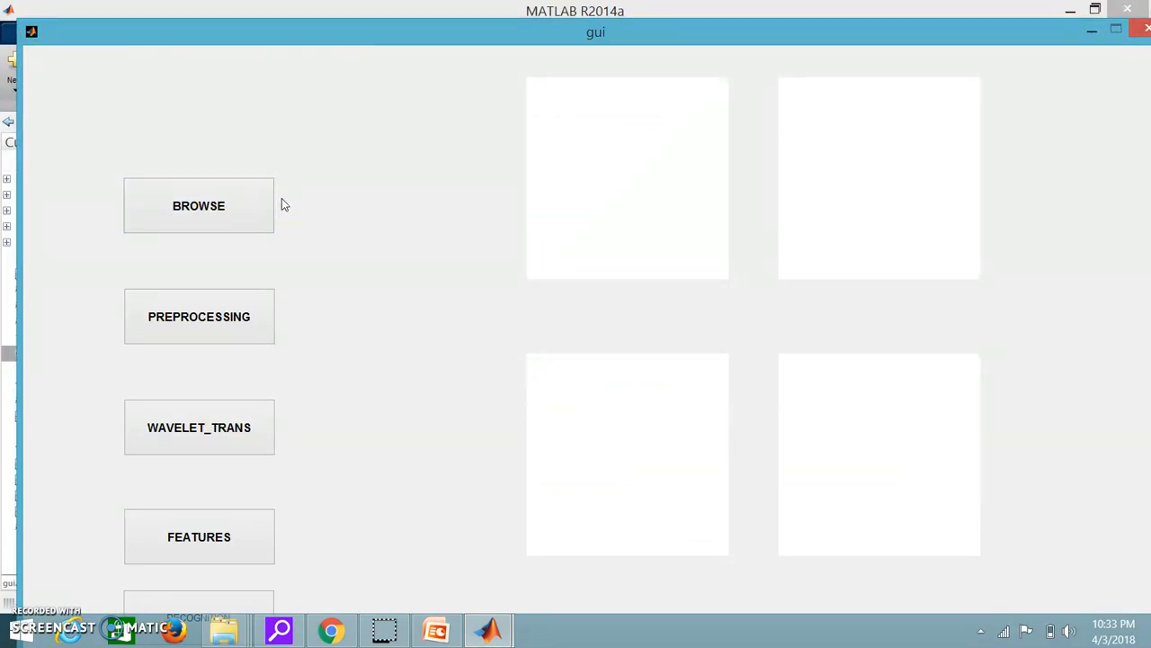
pyautogui.click(197, 205)
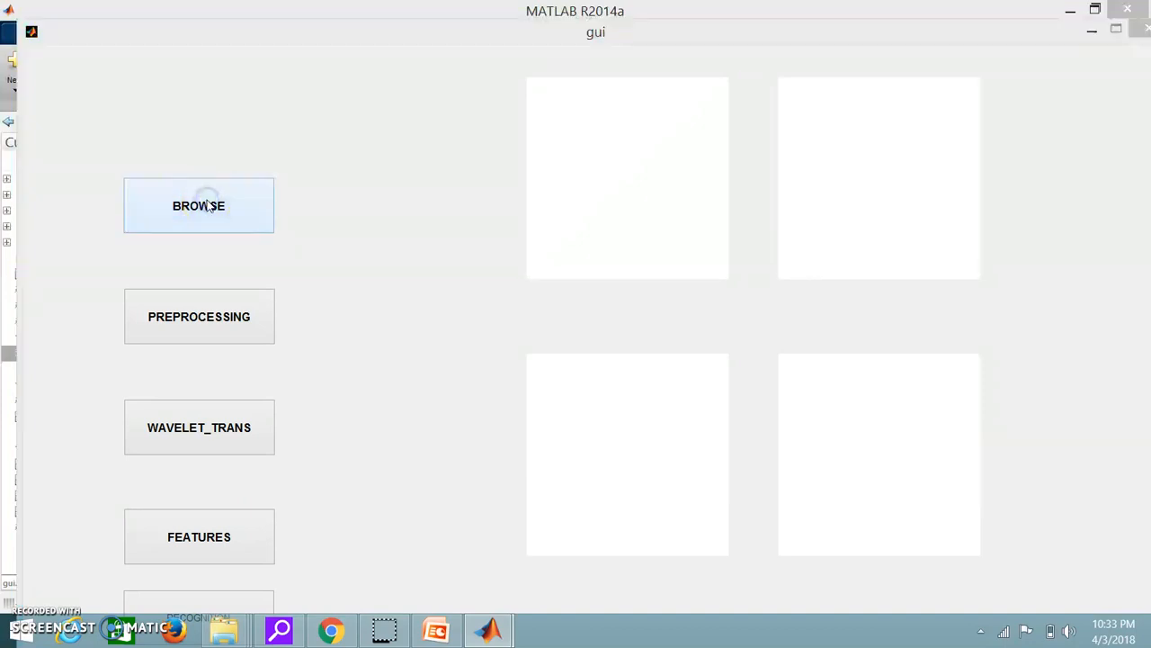
pyautogui.click(198, 205)
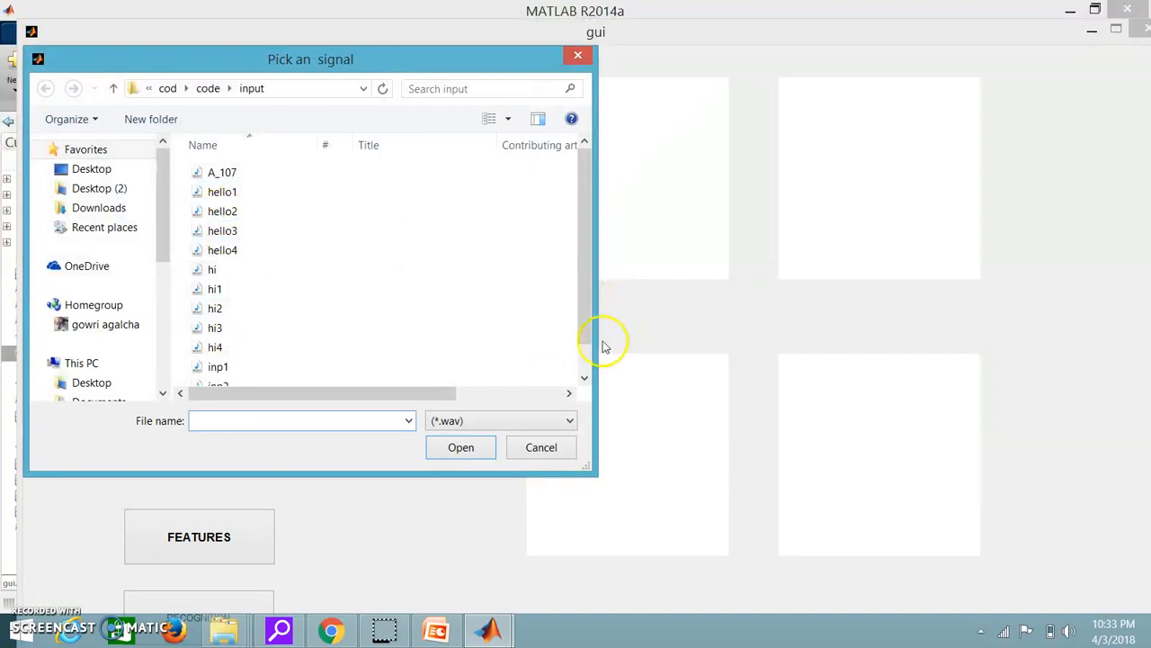
pyautogui.scroll(-3)
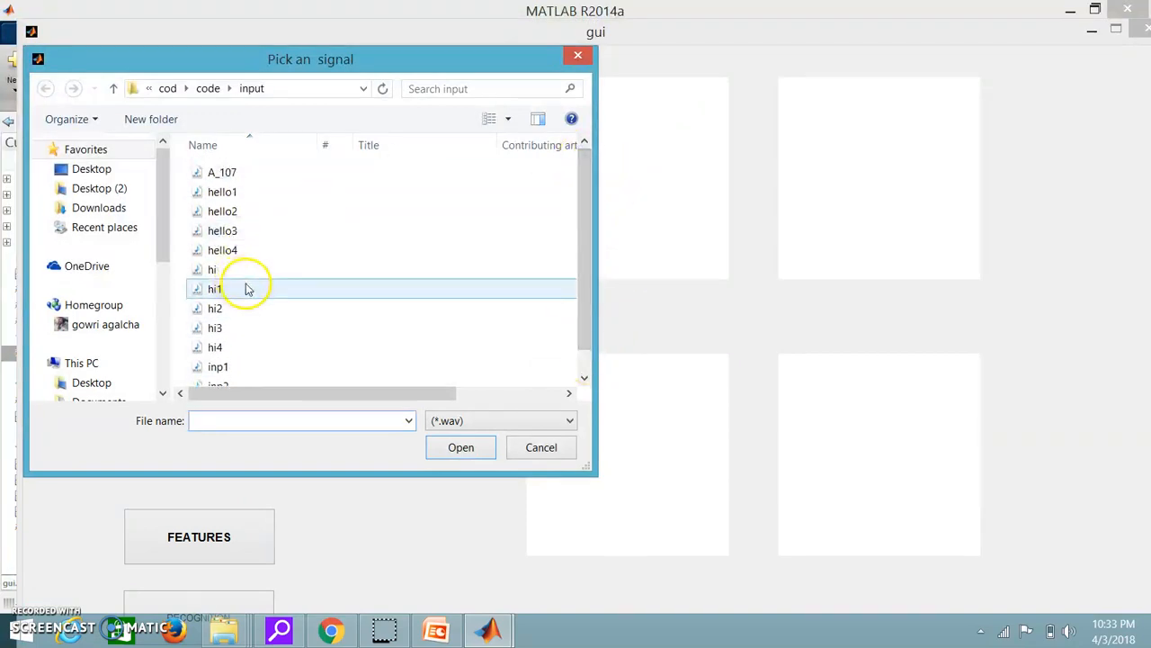
pyautogui.click(214, 307)
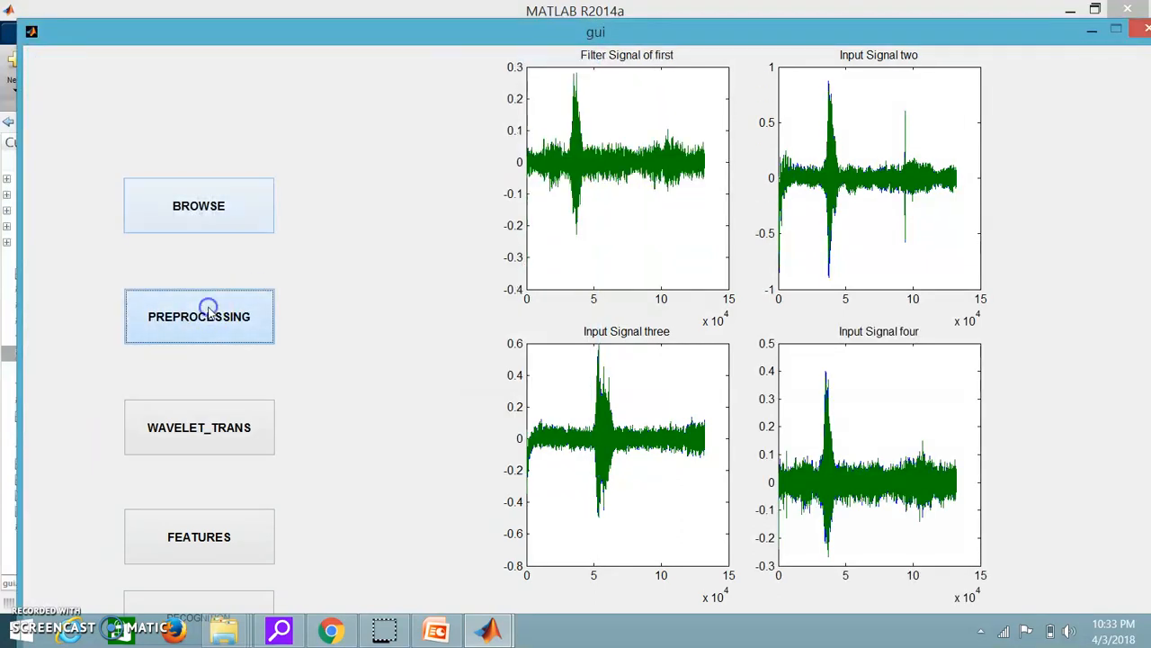
# Step: Run preprocessing, wavelet subband extraction and feature extraction on the hi1 signal, dismissing the confirmations
pyautogui.click(198, 317)
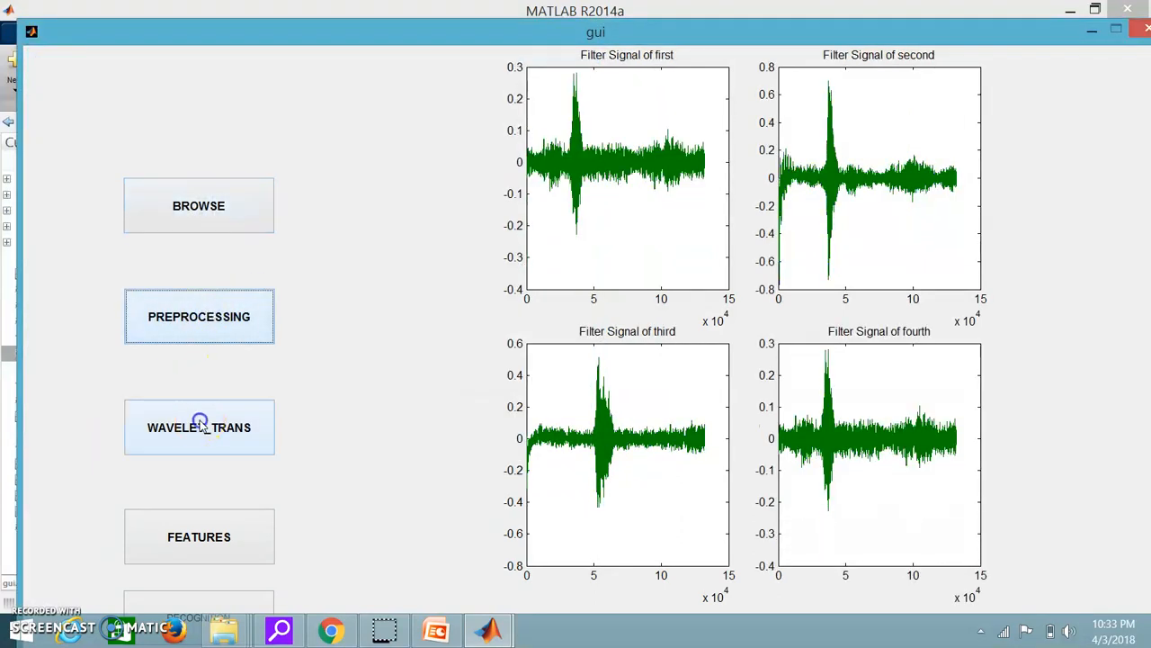
pyautogui.click(198, 429)
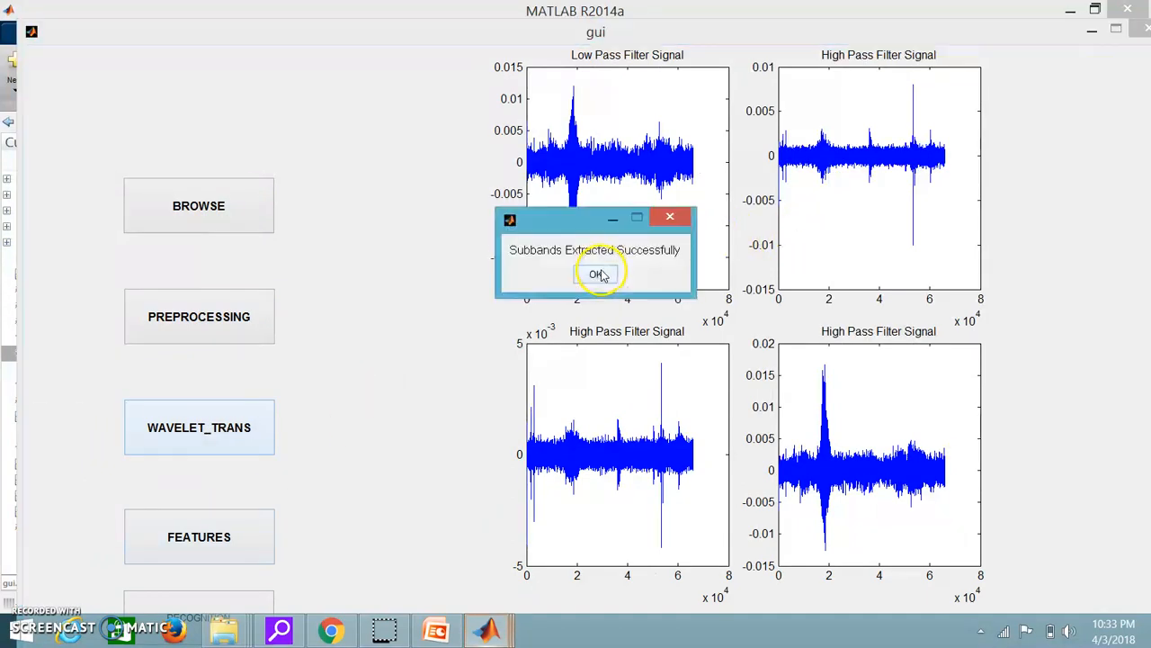
pyautogui.click(595, 273)
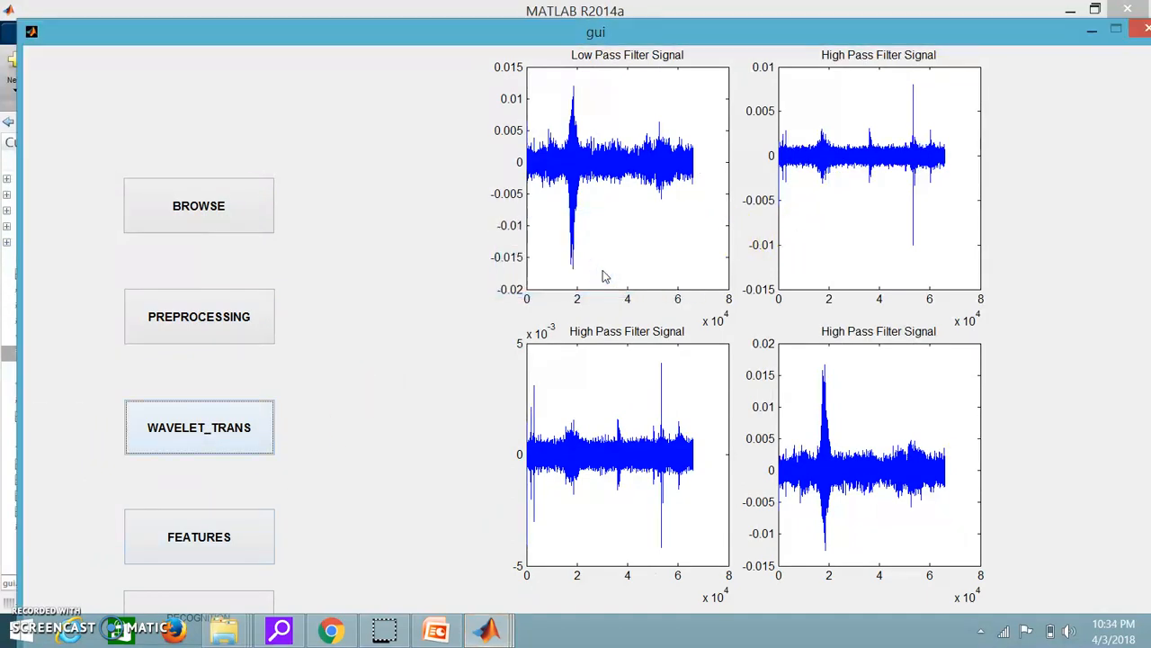
pyautogui.click(198, 536)
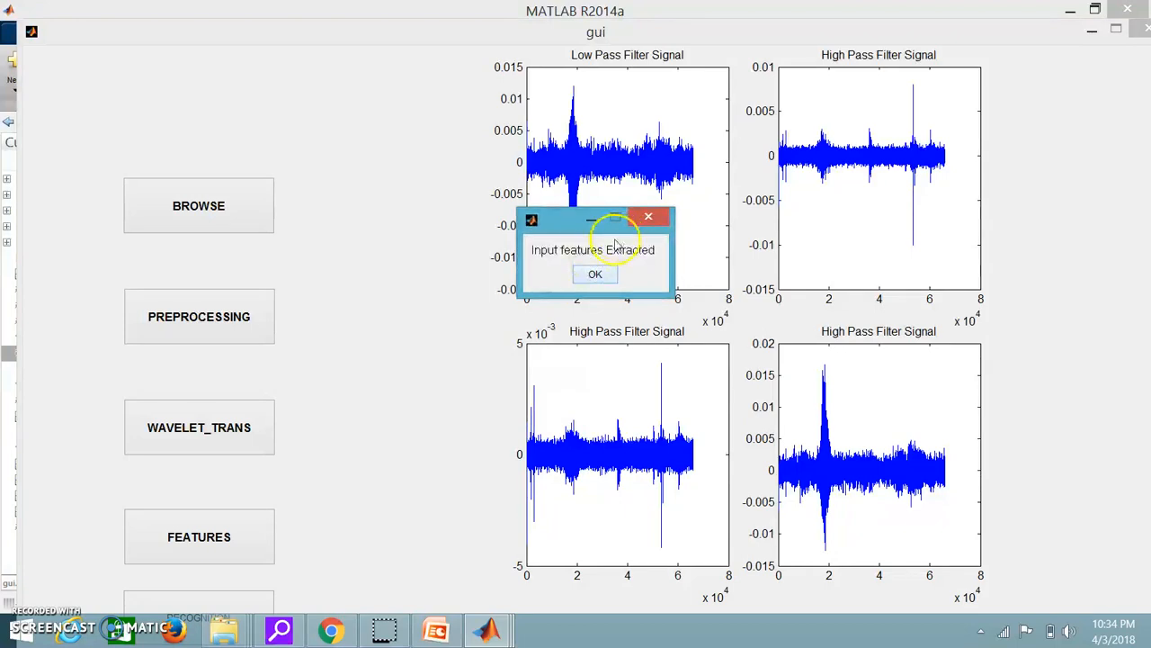
pyautogui.click(593, 273)
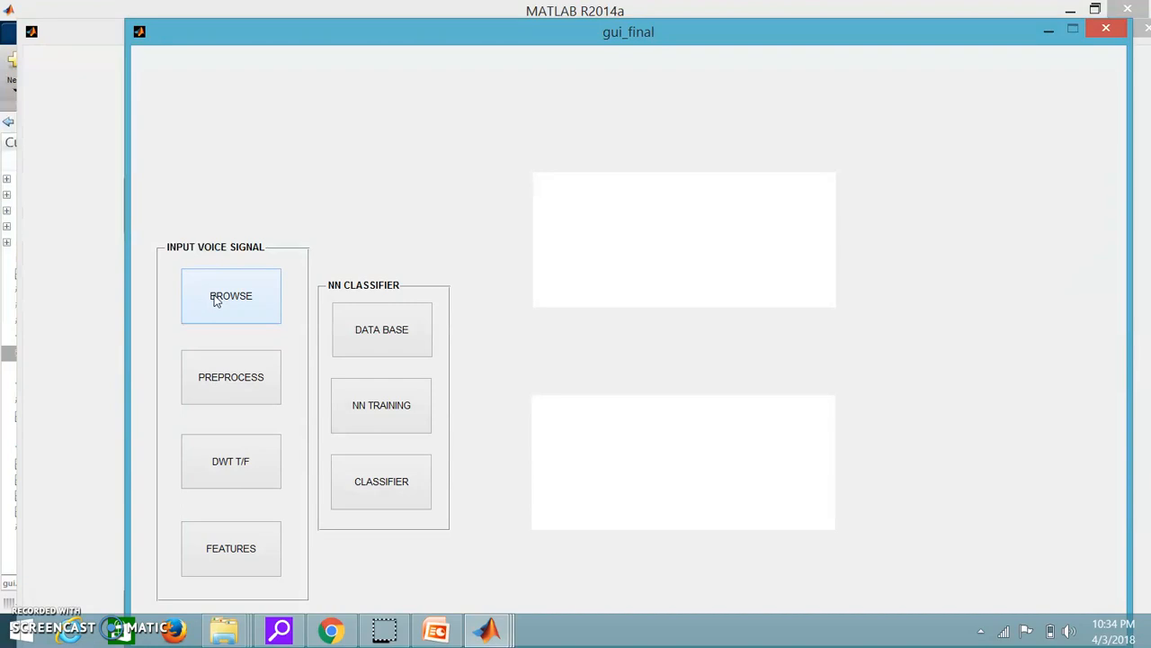
# Step: Load a TEST recording into gui_final, preprocess it and compute its wavelet transform
pyautogui.click(230, 295)
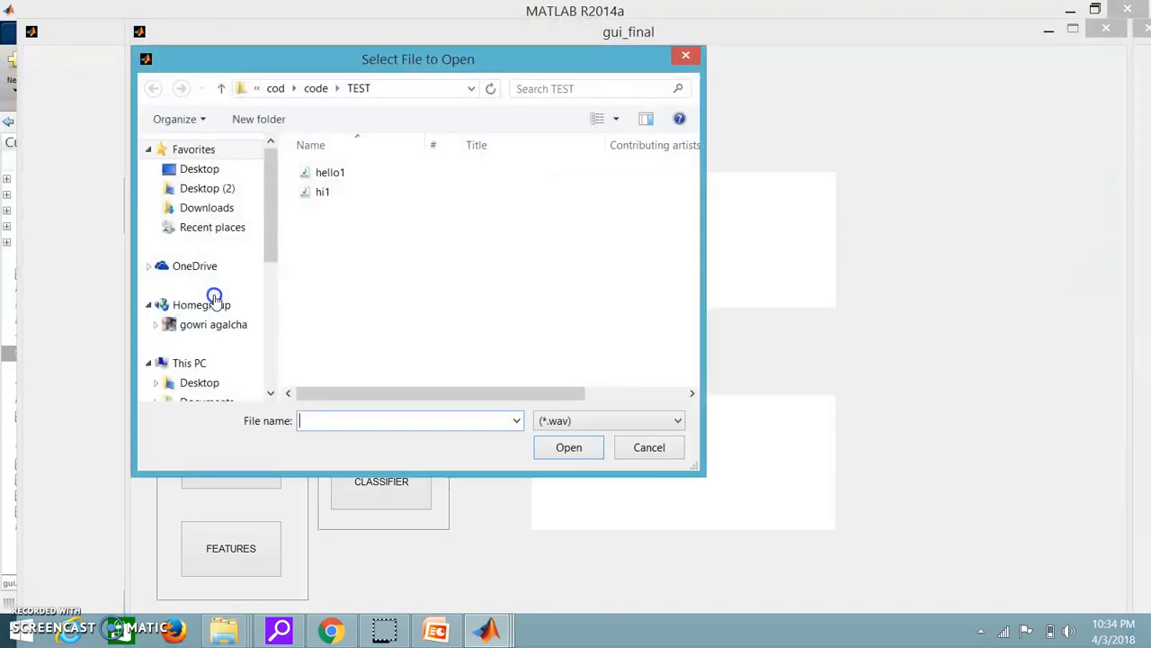
pyautogui.click(648, 446)
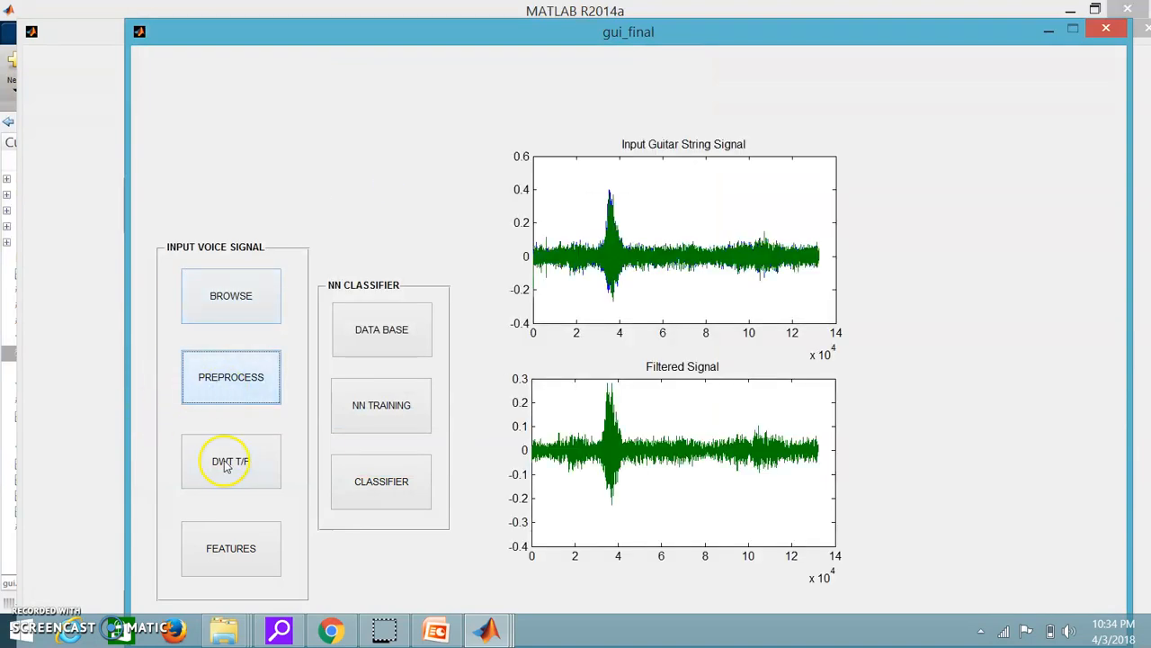
pyautogui.click(230, 461)
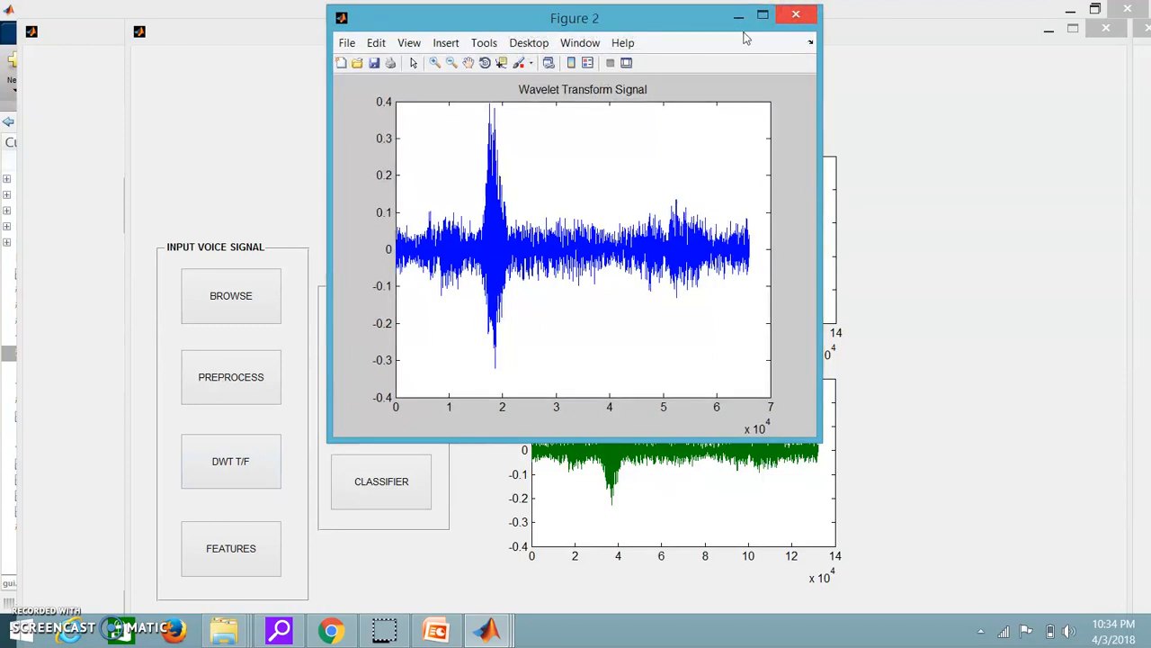
pyautogui.click(796, 14)
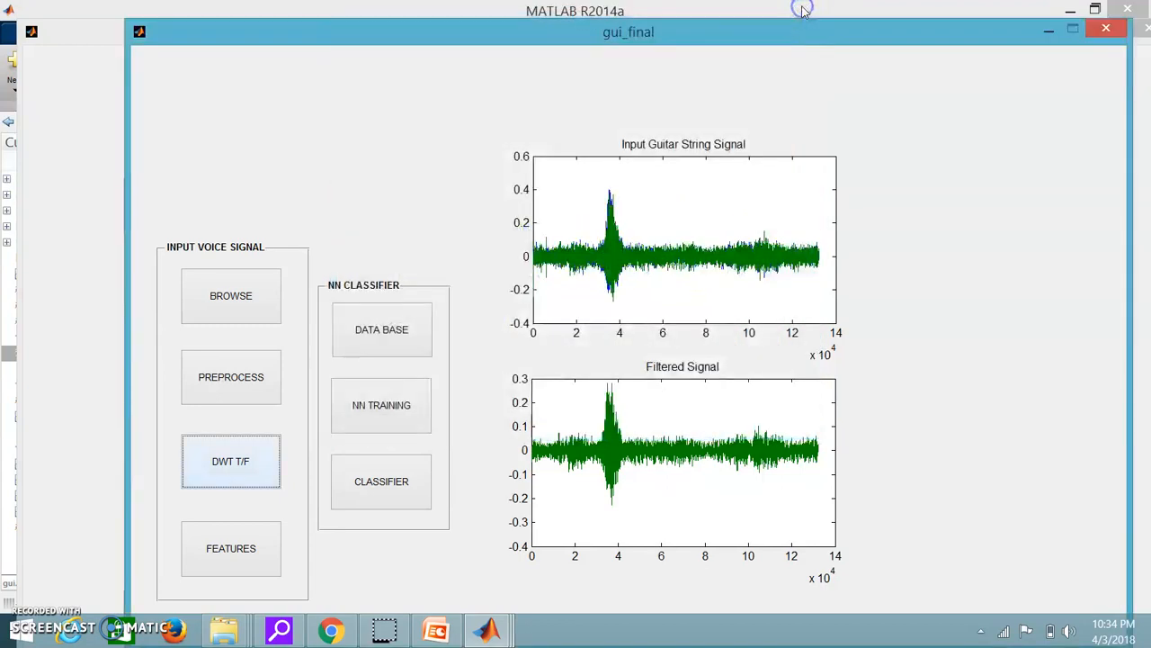
pyautogui.click(230, 547)
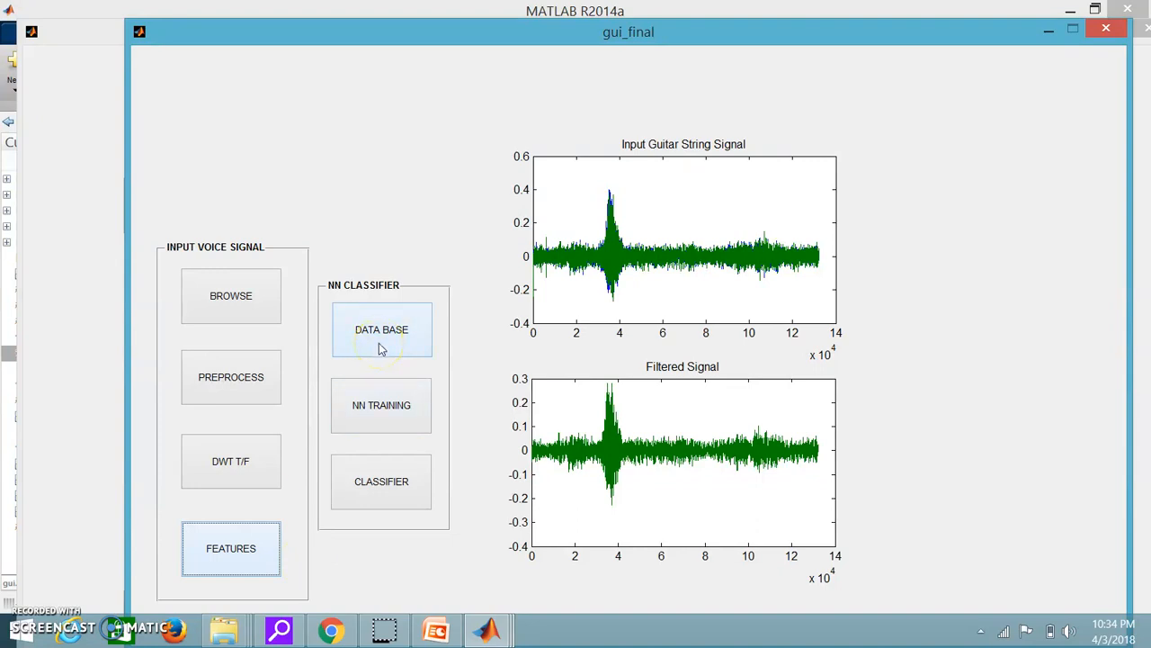
# Step: Load the voice database, acknowledge the HAI classification result and dismiss the remaining messages
pyautogui.click(381, 329)
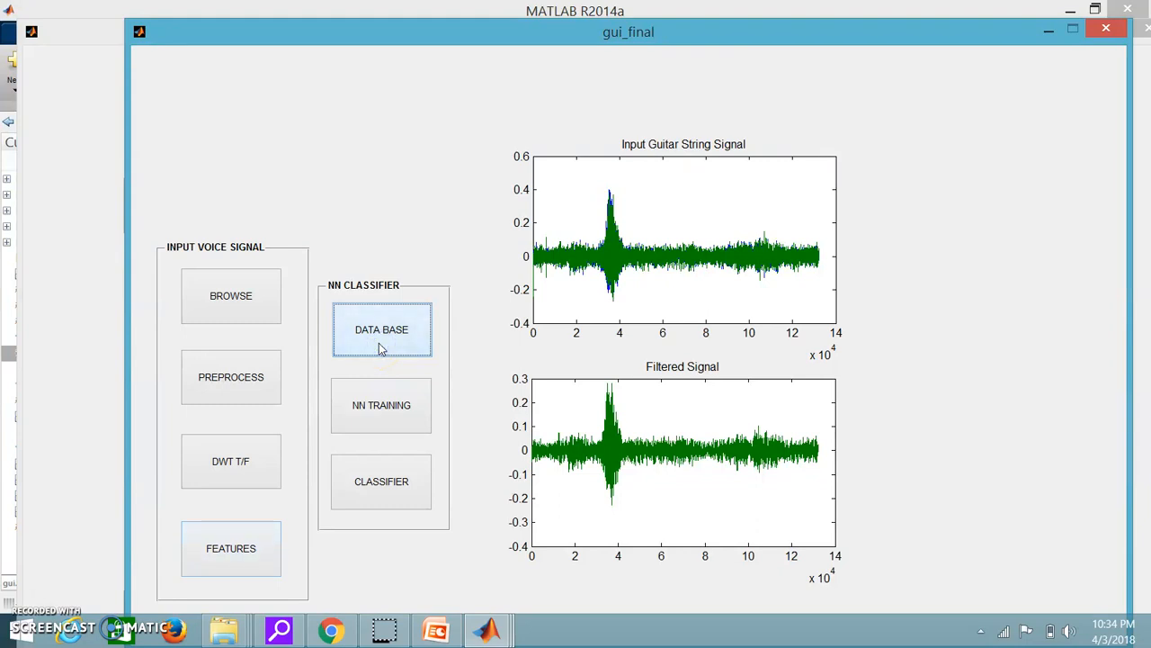
pyautogui.click(382, 405)
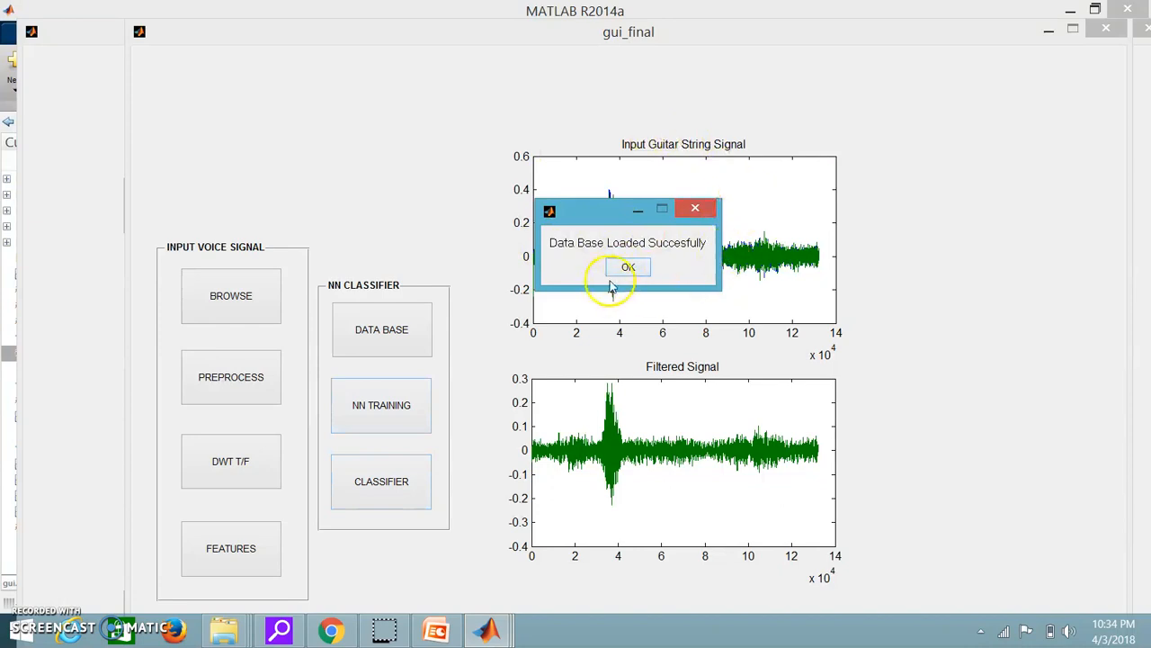
pyautogui.click(628, 268)
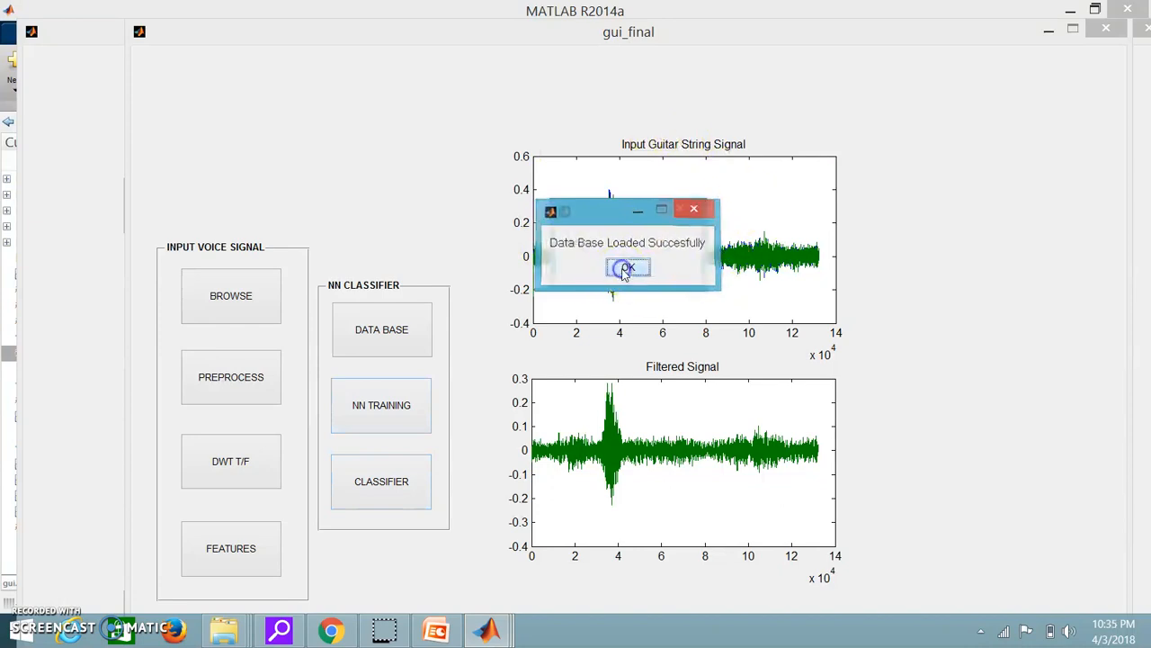
pyautogui.click(628, 266)
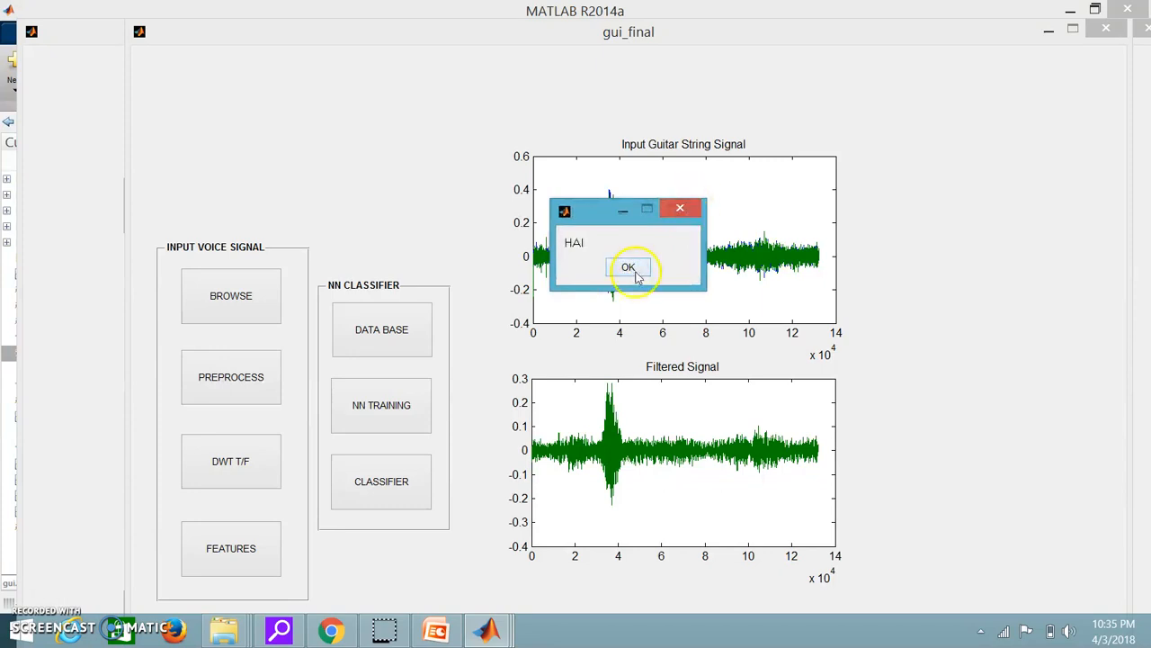
pyautogui.click(628, 267)
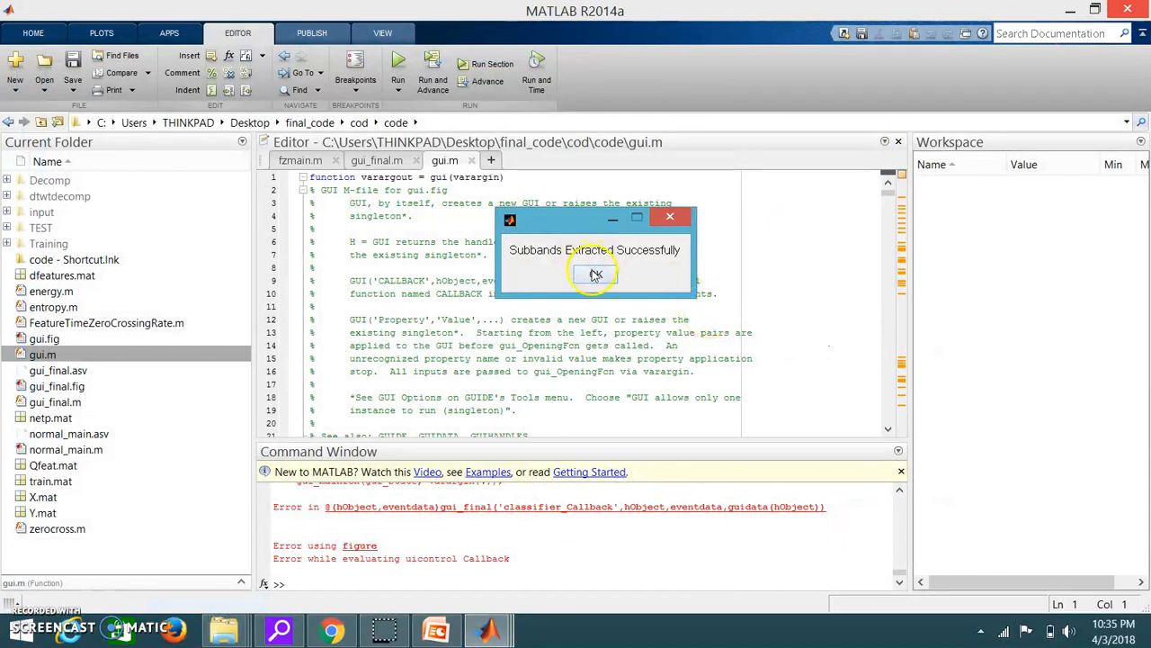
pyautogui.click(594, 274)
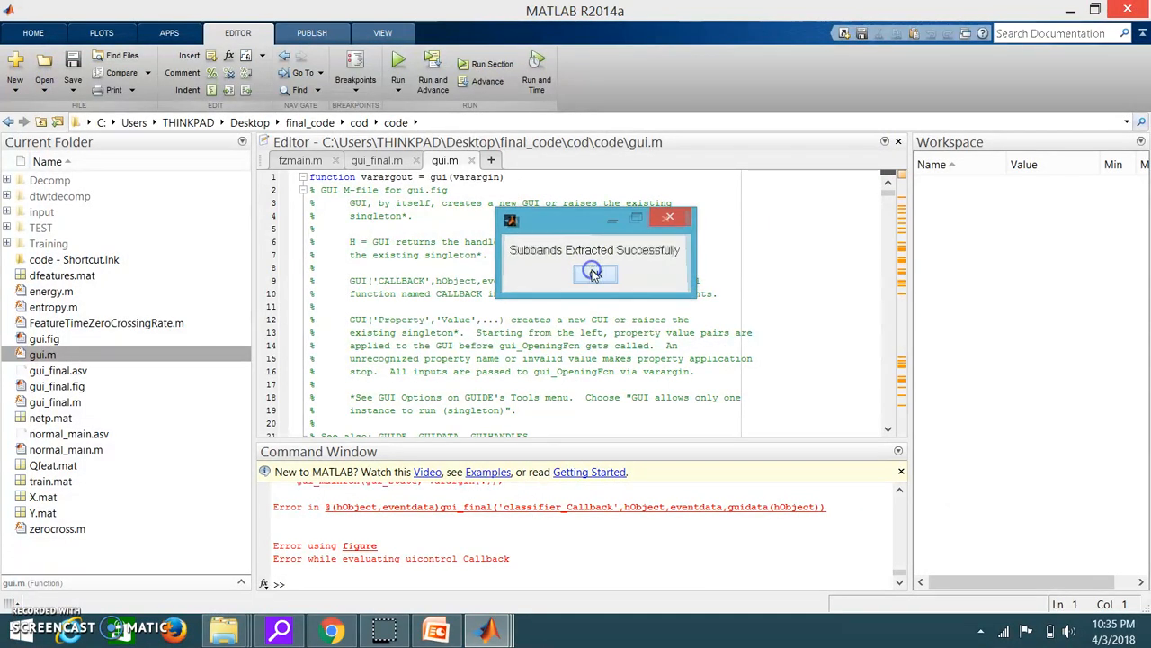
pyautogui.click(594, 274)
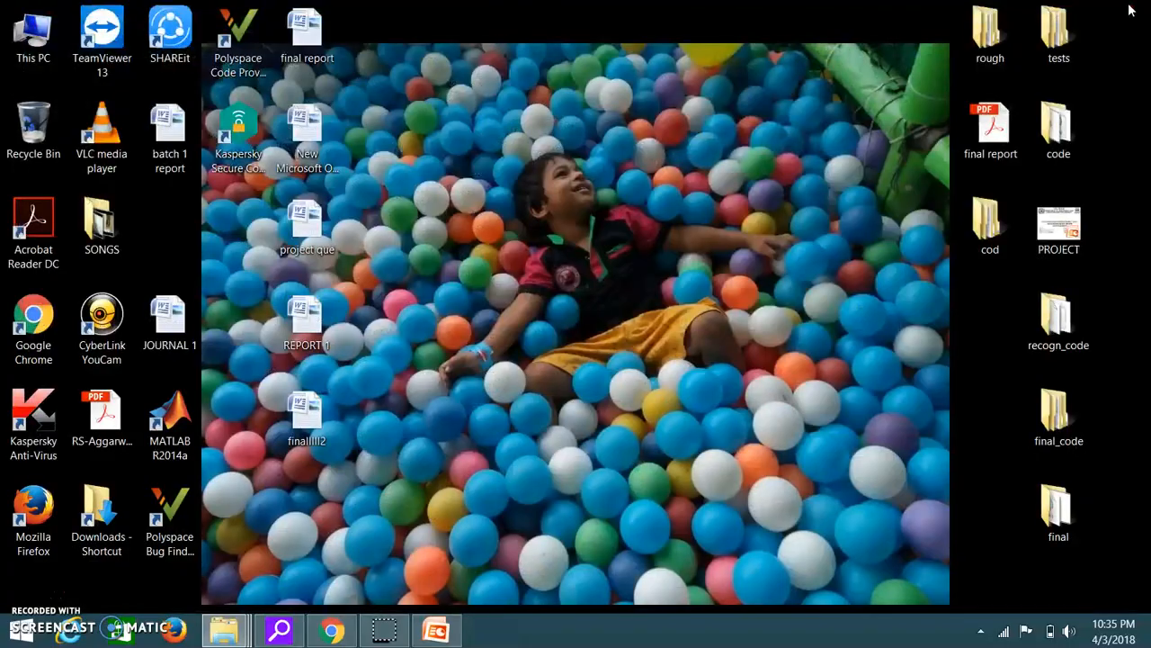
# Step: Navigate to E:\code\speech API and select the new1 script
pyautogui.click(33, 32)
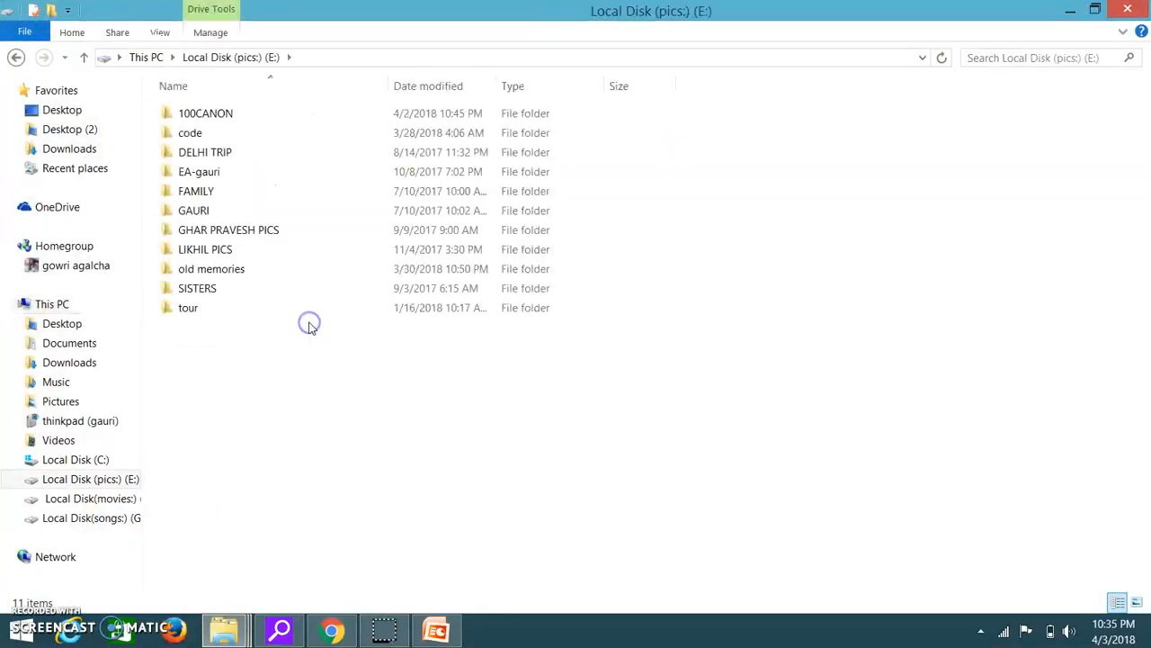
pyautogui.doubleClick(191, 134)
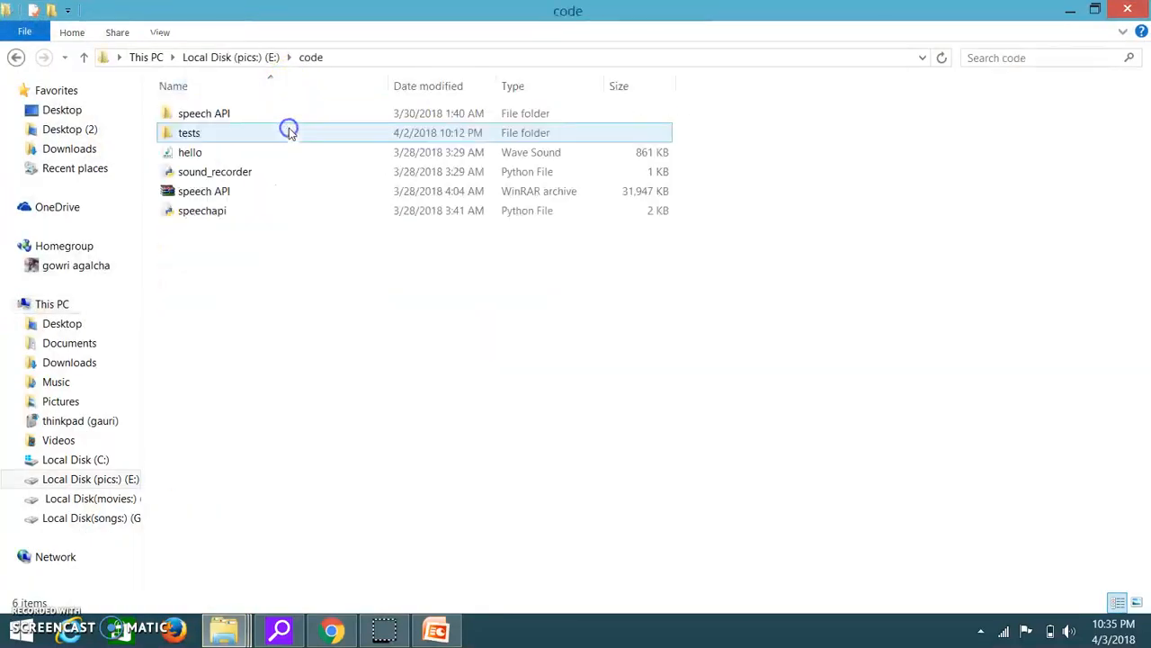
pyautogui.doubleClick(203, 111)
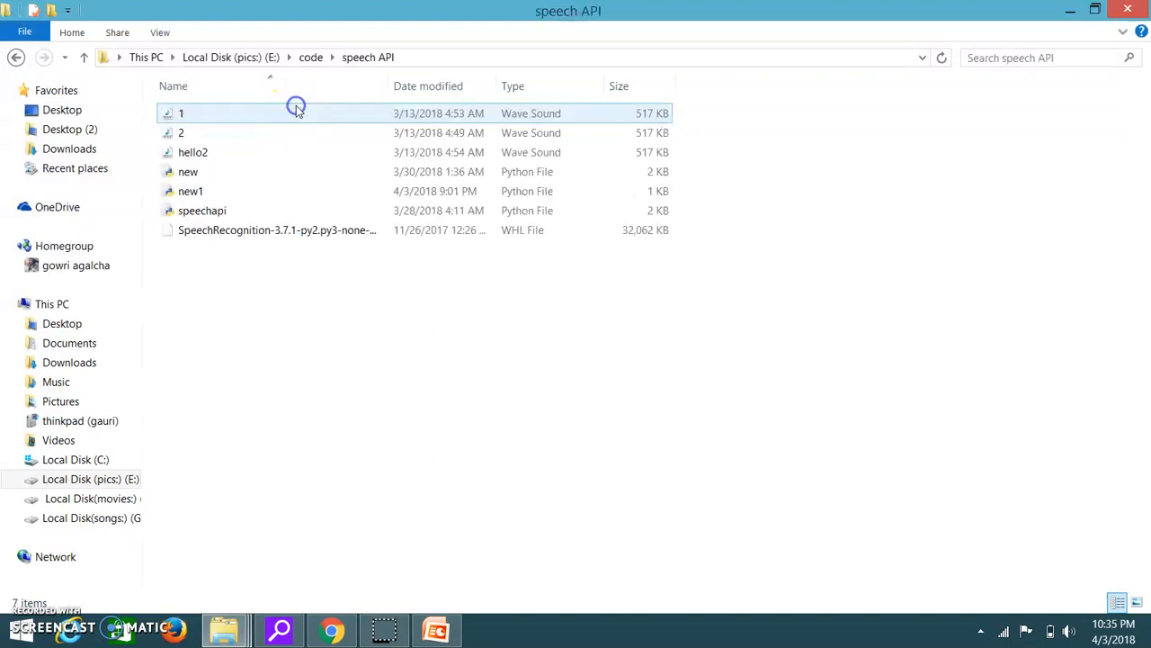
pyautogui.click(191, 190)
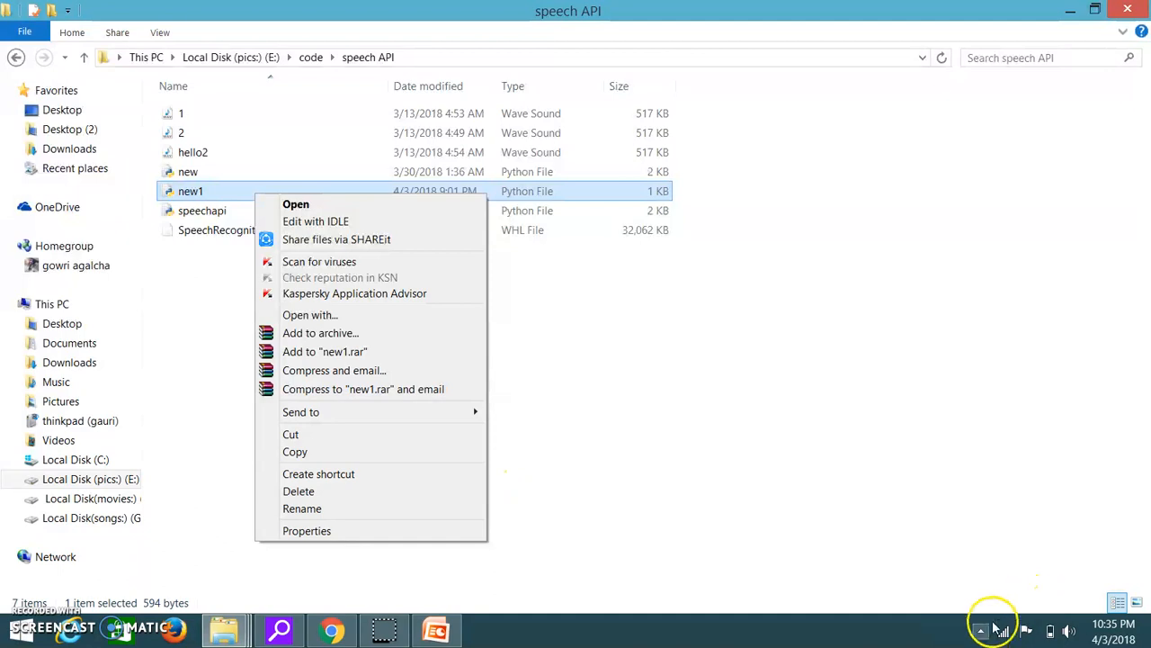
# Step: Check the network connection, then open new1.py with Edit with IDLE
pyautogui.click(1001, 630)
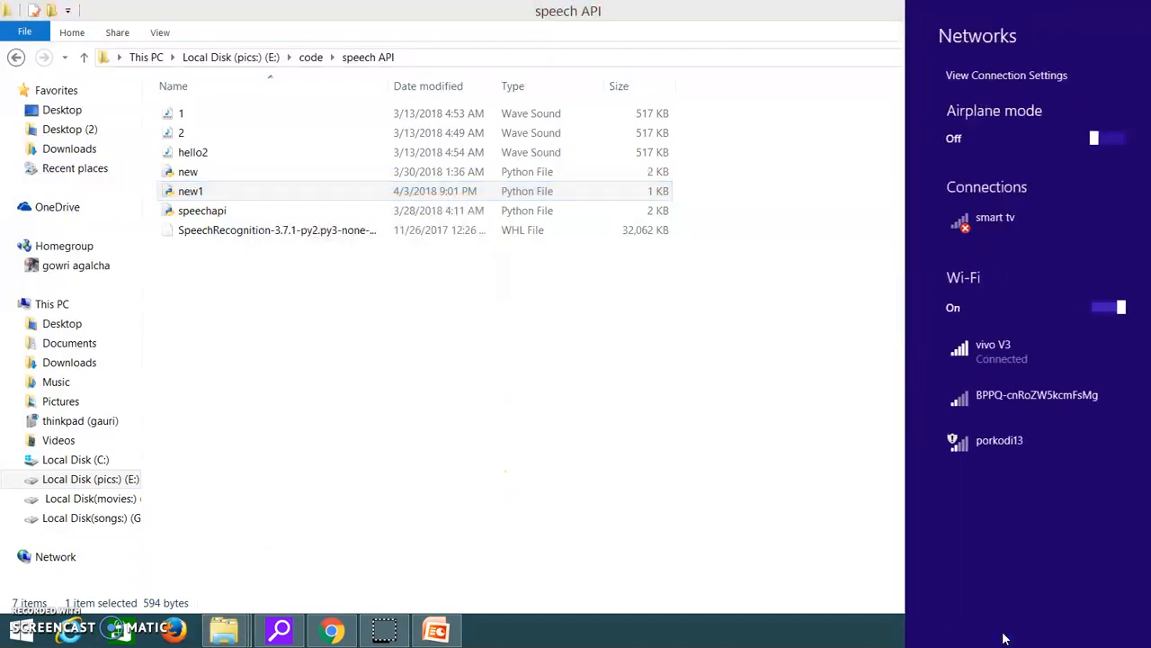
pyautogui.click(500, 191)
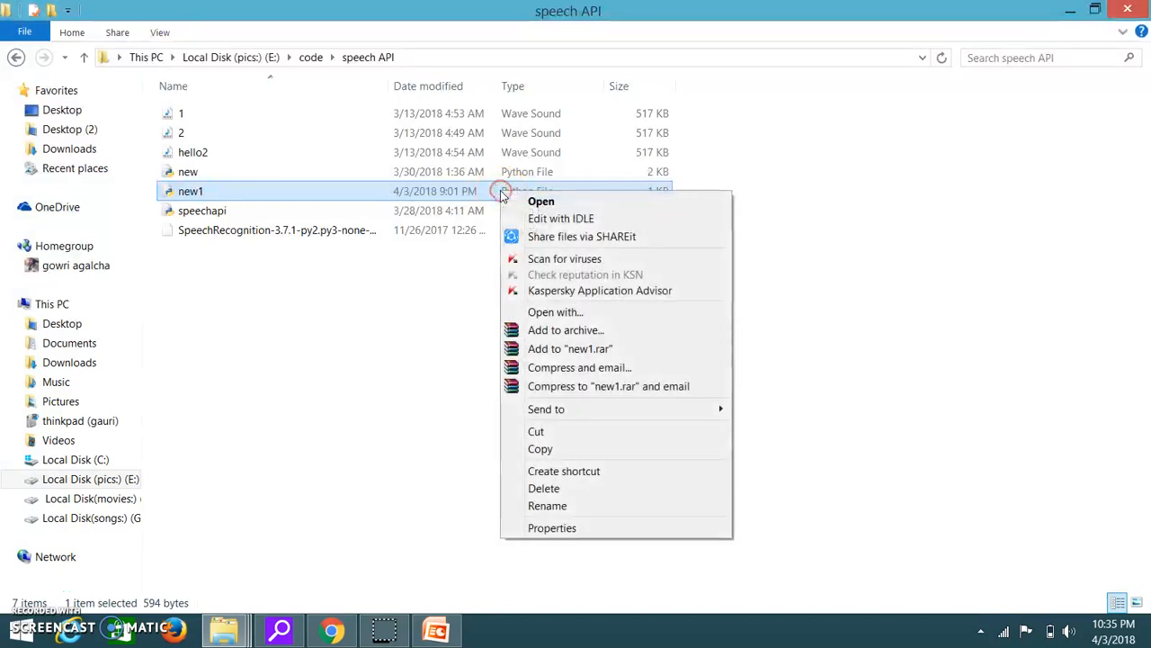
pyautogui.click(561, 218)
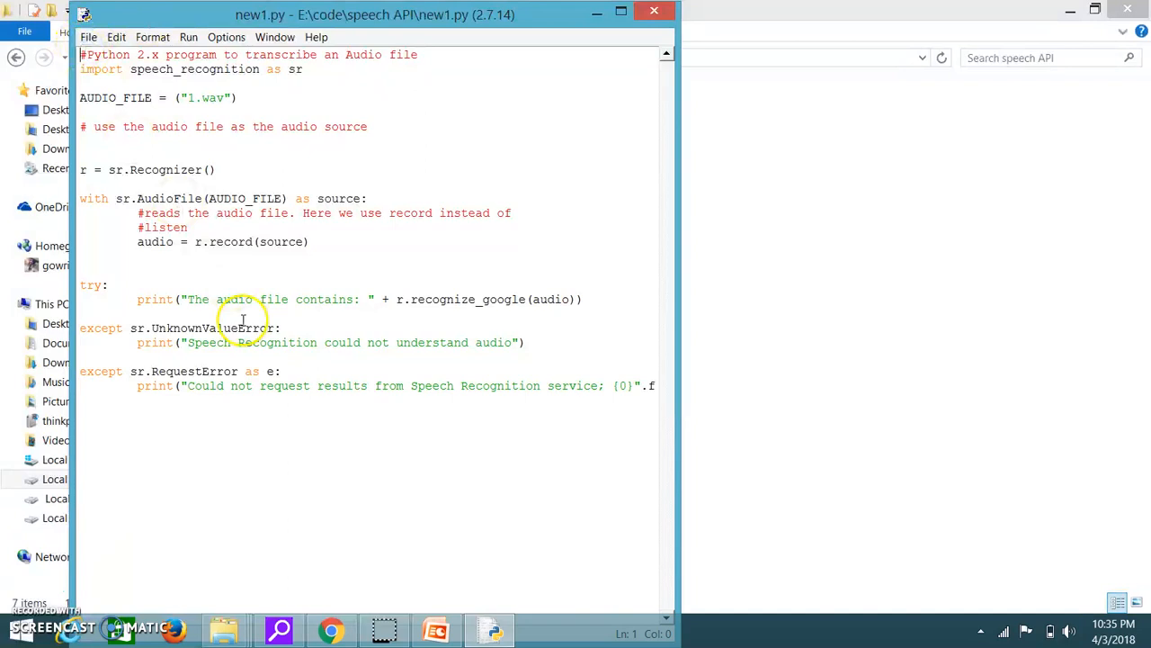
pyautogui.moveTo(187, 36)
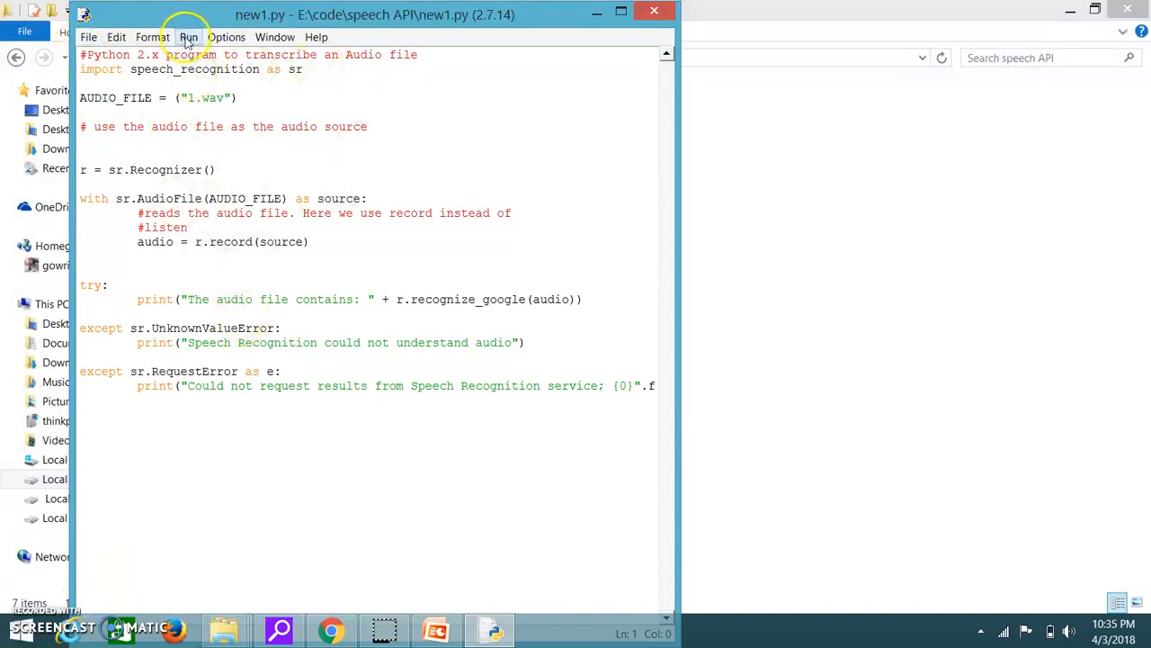
# Step: Run new1.py via Run > Run Module, bringing up the Python shell
pyautogui.click(189, 36)
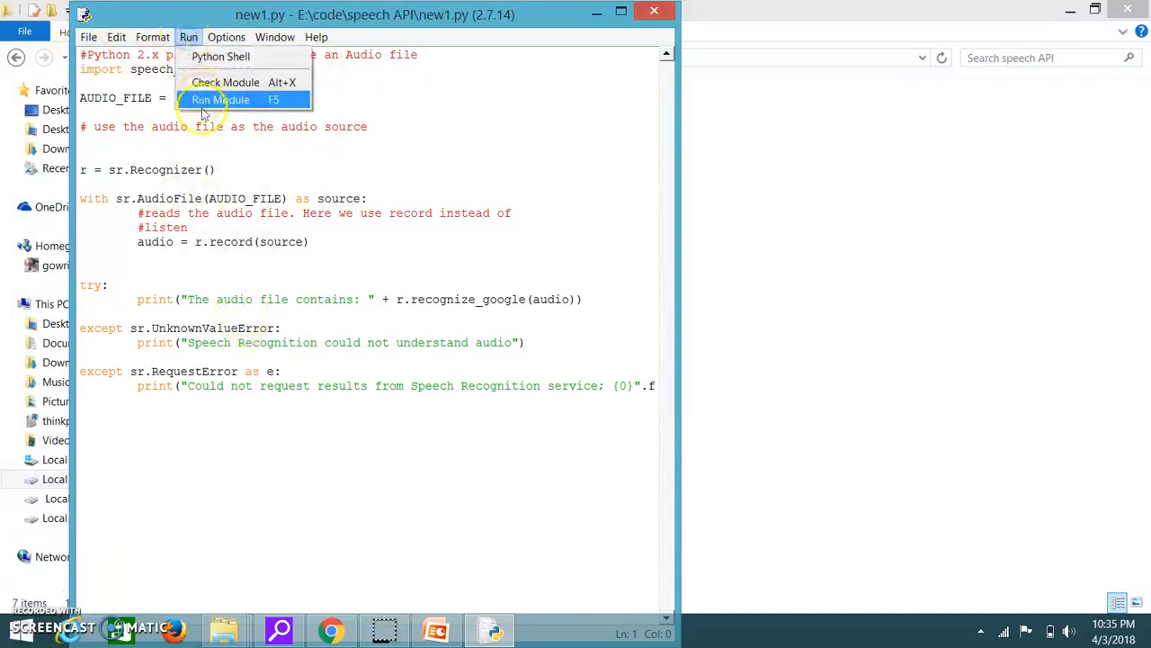
pyautogui.click(219, 101)
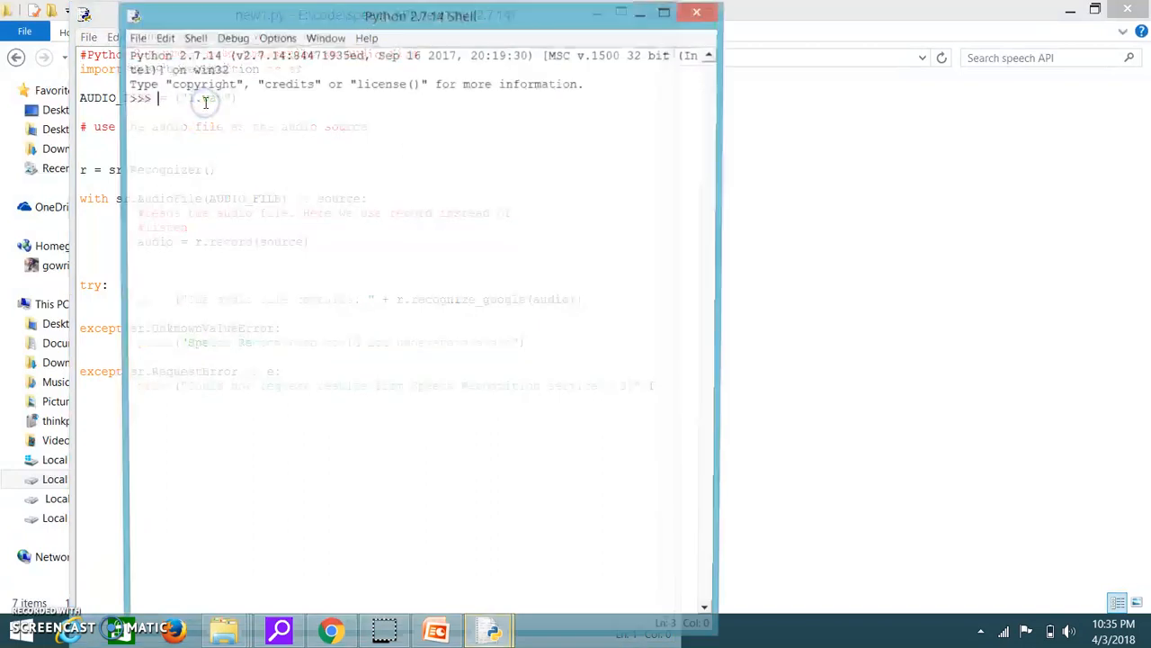
# Step: Rerun the script with F5 so the shell reports the audio contains 'hello'
pyautogui.press('F5')
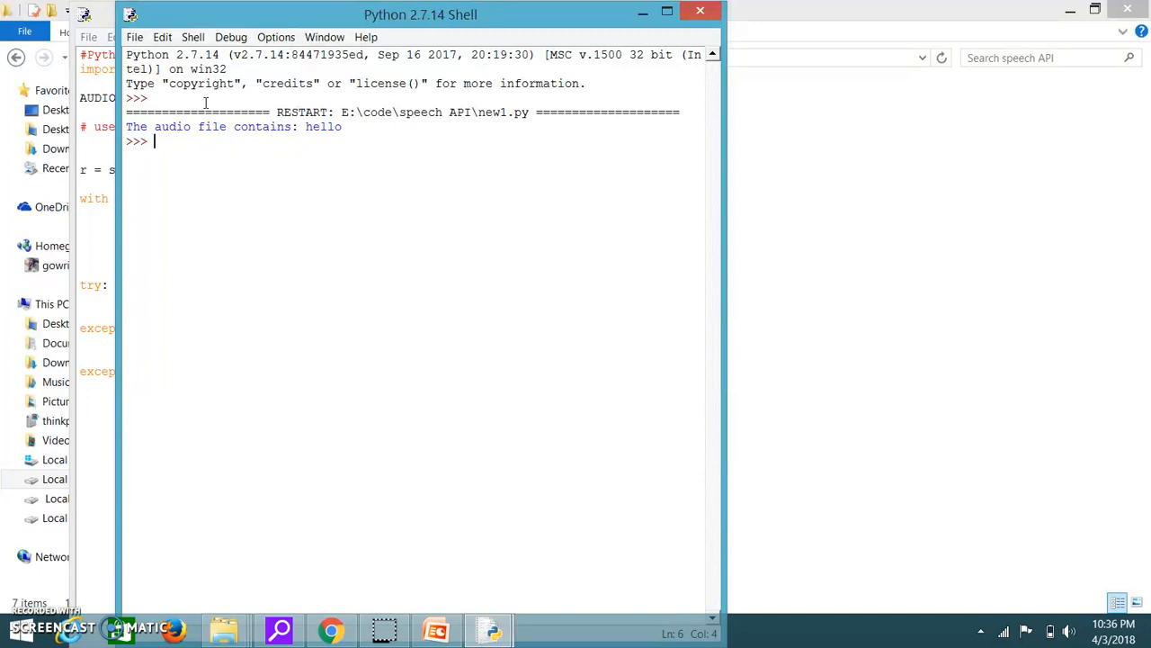
pyautogui.moveTo(536, 93)
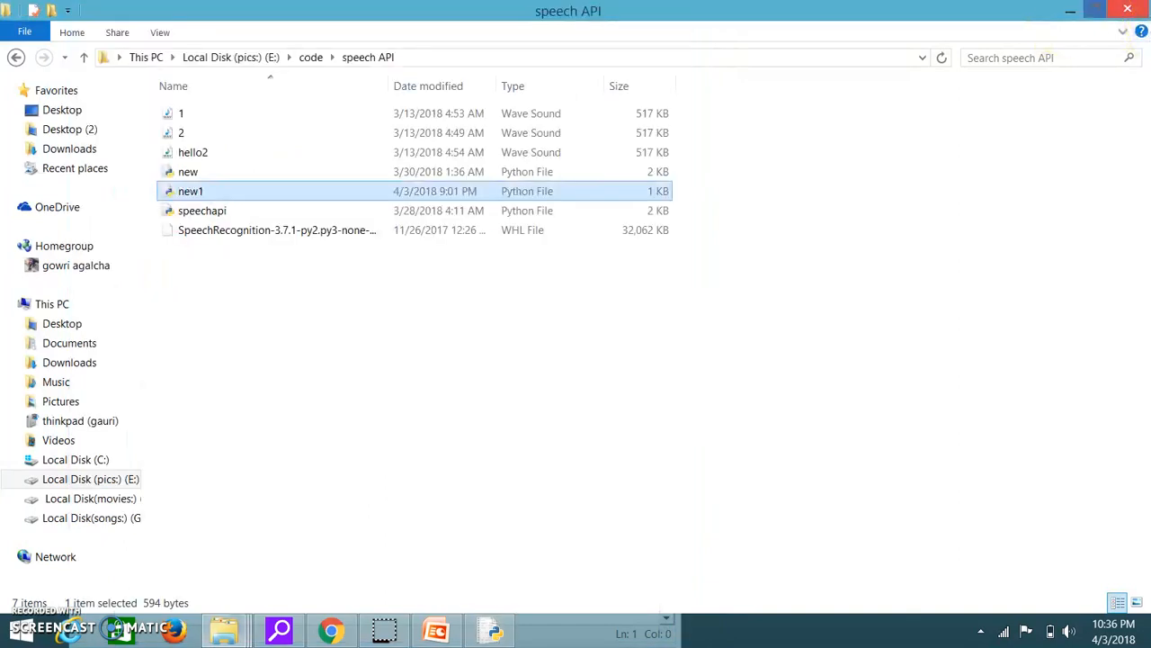
pyautogui.moveTo(782, 286)
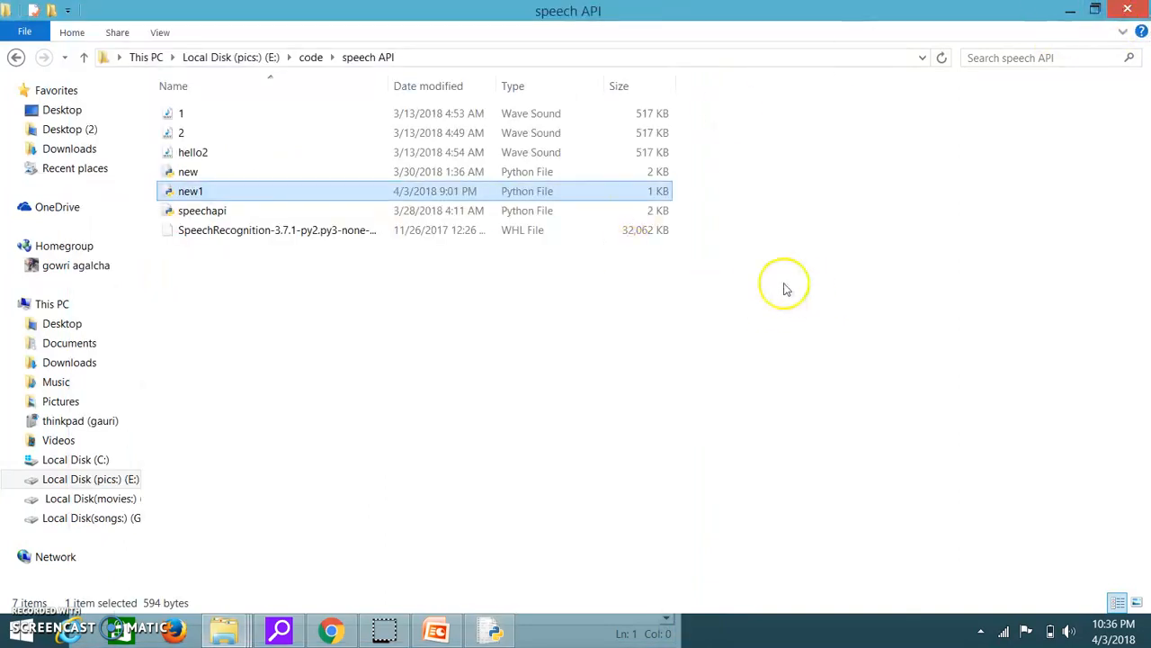